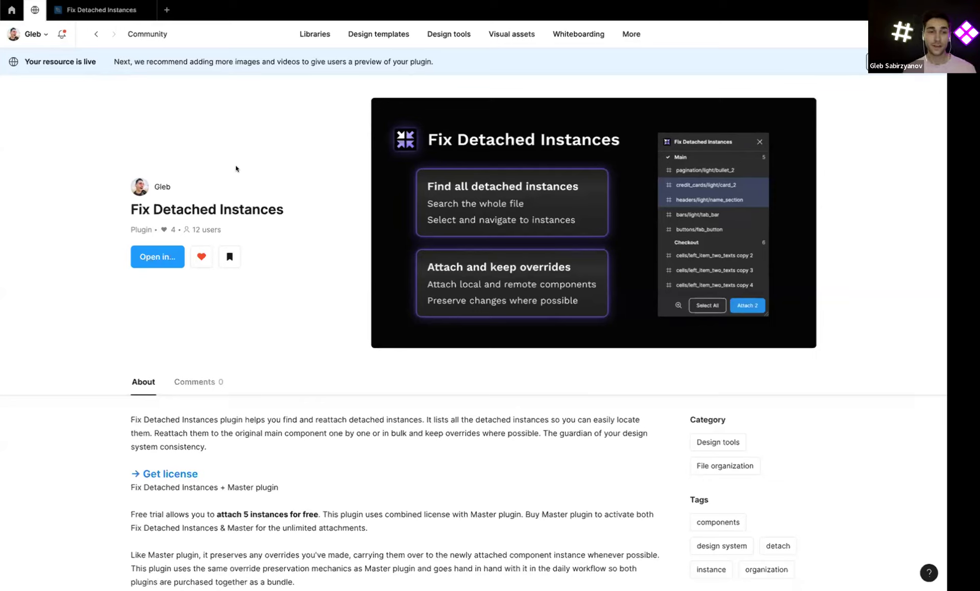
{"action": "mouse_move", "coordinate": [331, 386]}
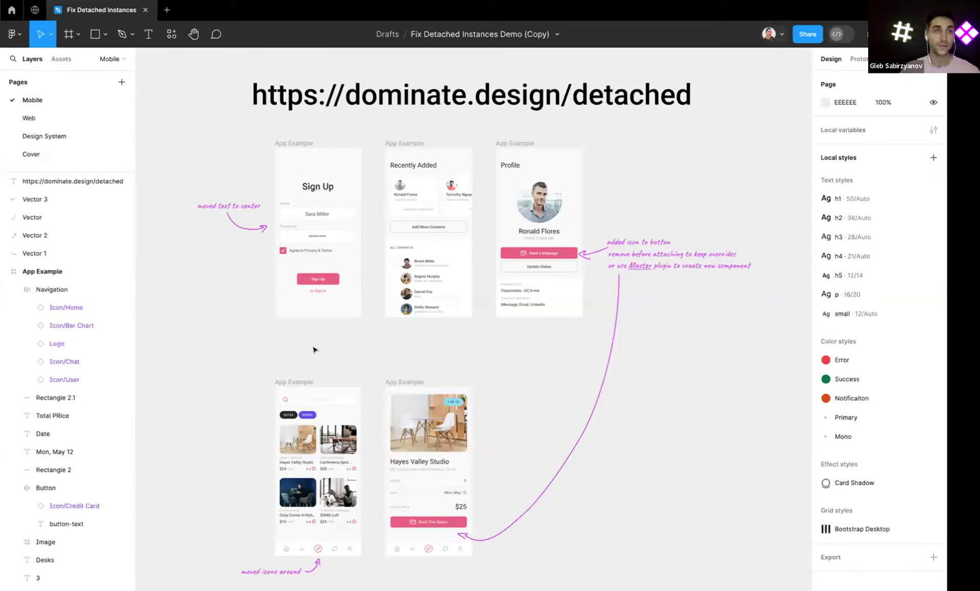
{"action": "mouse_move", "coordinate": [276, 338]}
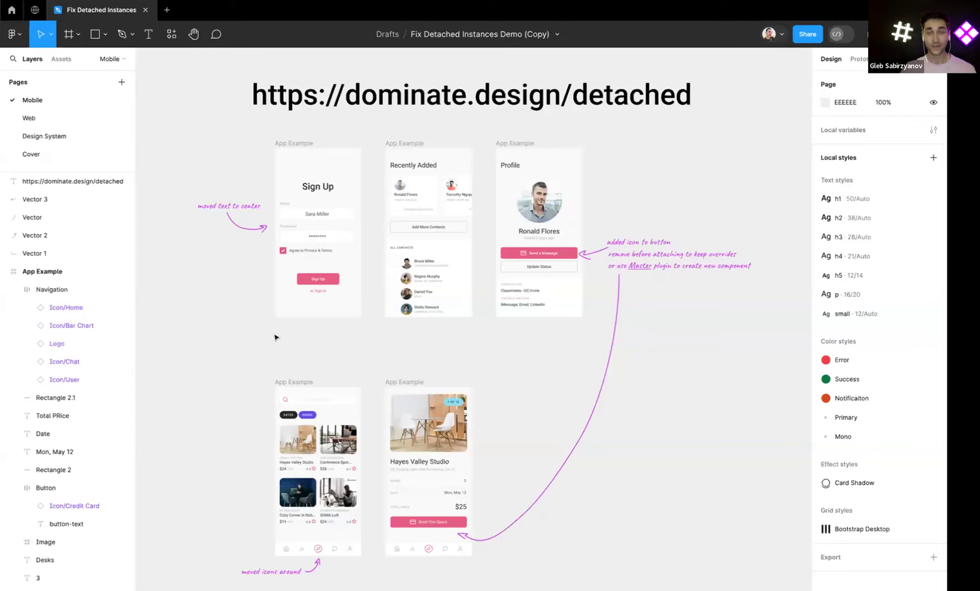
{"action": "mouse_move", "coordinate": [304, 332]}
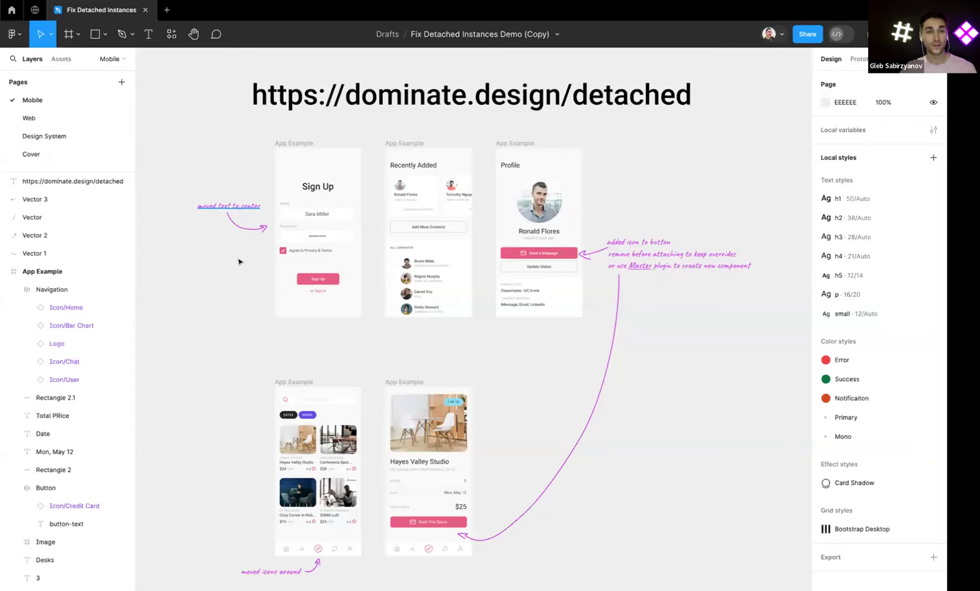
{"action": "mouse_move", "coordinate": [257, 207]}
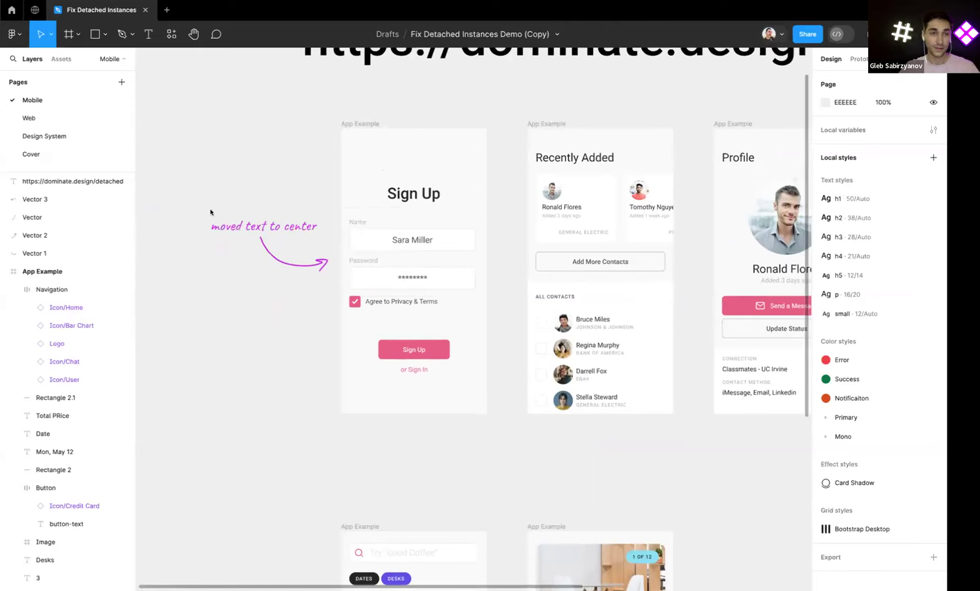
{"action": "mouse_move", "coordinate": [169, 61]}
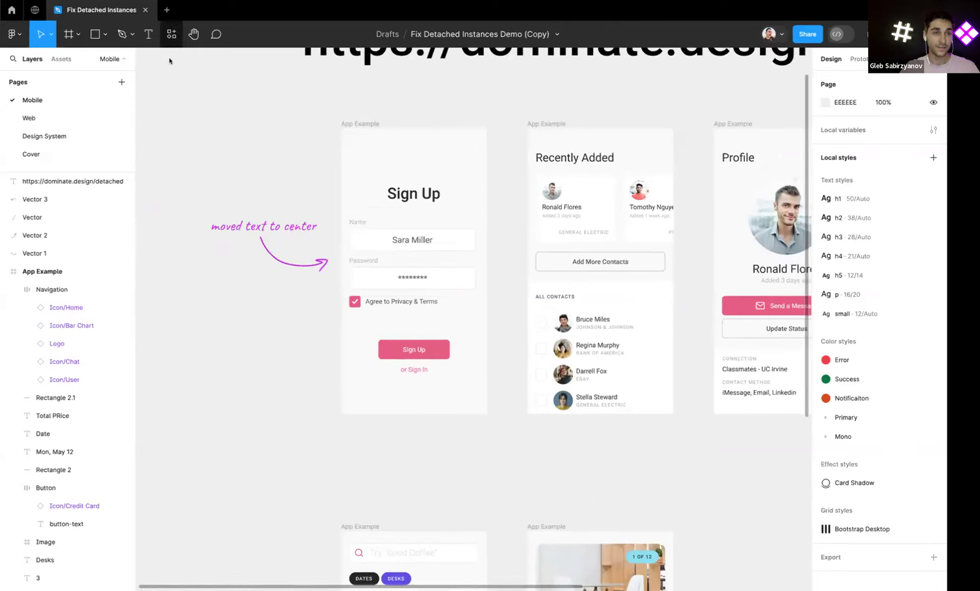
Run the published Fix Detached Instances plugin from Resources and scan the whole file
{"action": "left_click", "coordinate": [171, 33]}
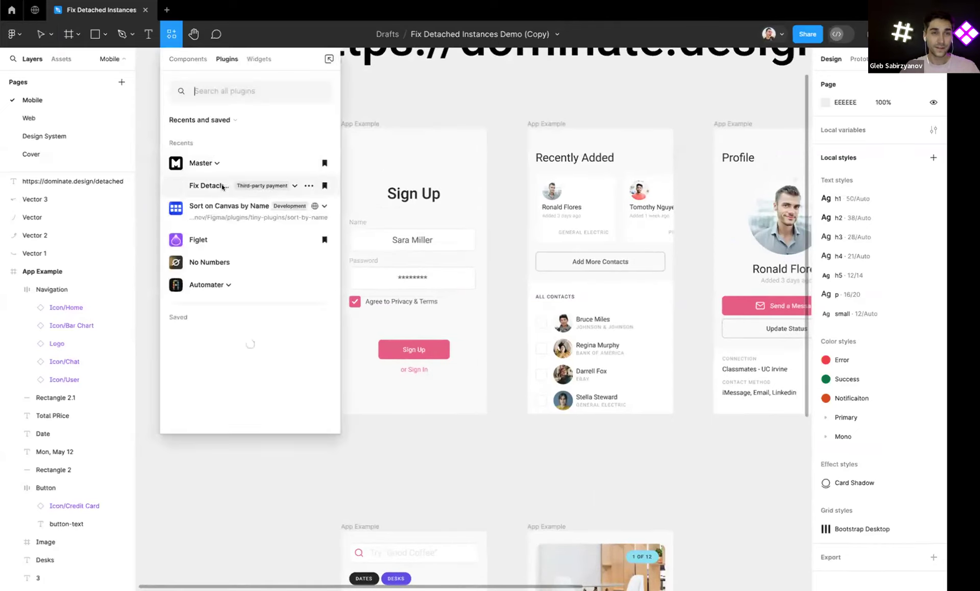
{"action": "left_click", "coordinate": [294, 185]}
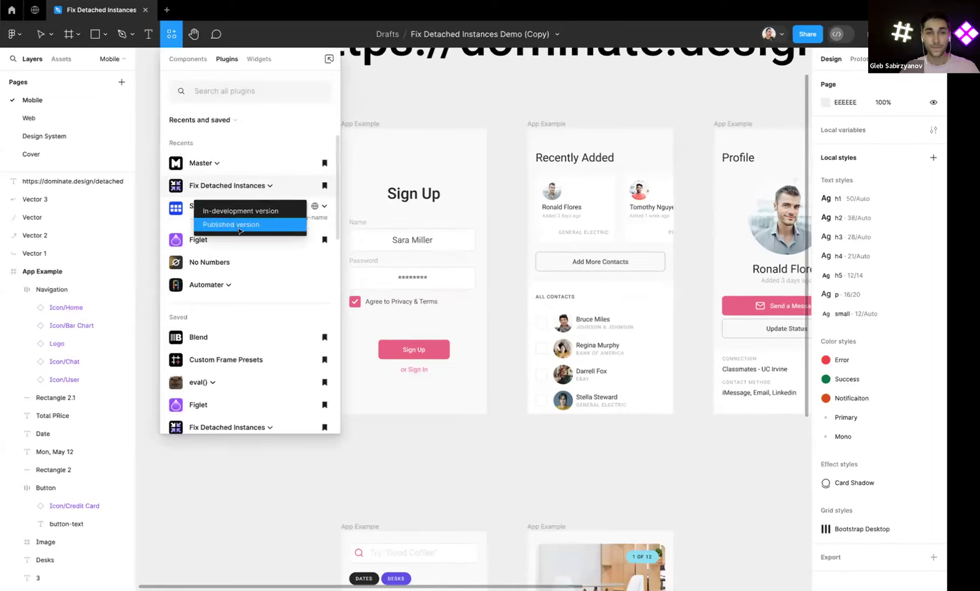
{"action": "left_click", "coordinate": [231, 225]}
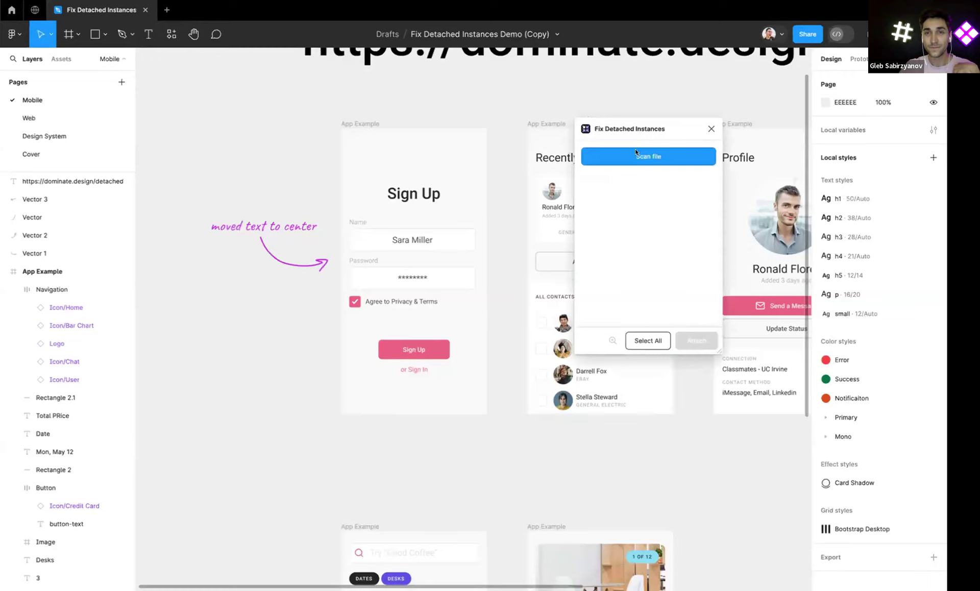
{"action": "left_click", "coordinate": [649, 156]}
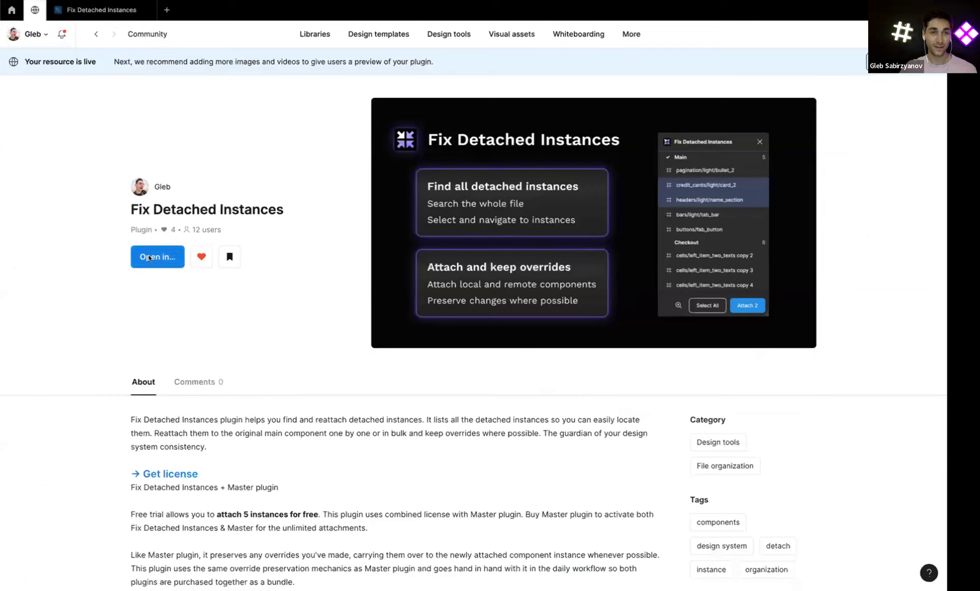
{"action": "mouse_move", "coordinate": [142, 147]}
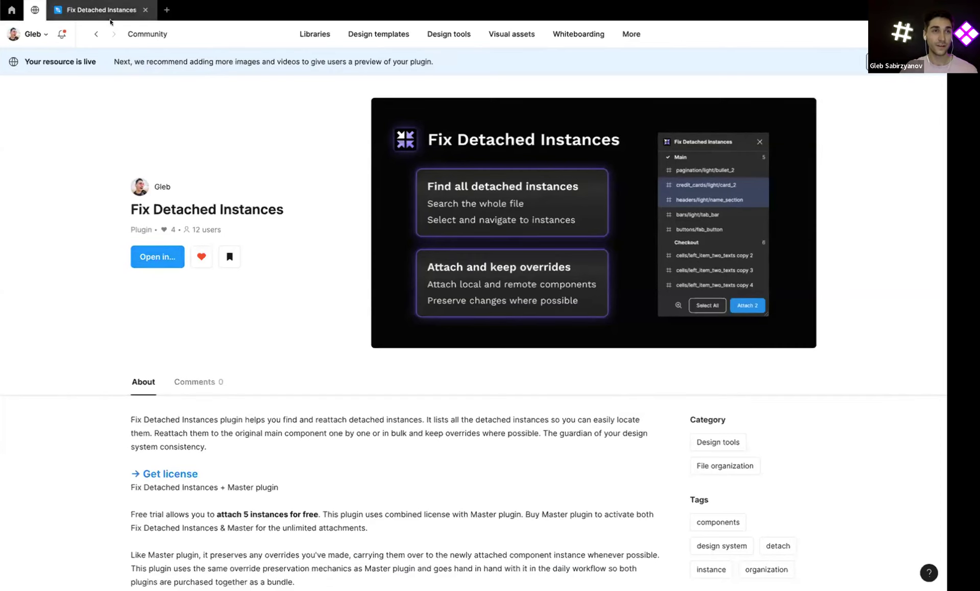
Return from Figma Community to the Fix Detached Instances Demo design file
{"action": "left_click", "coordinate": [157, 256]}
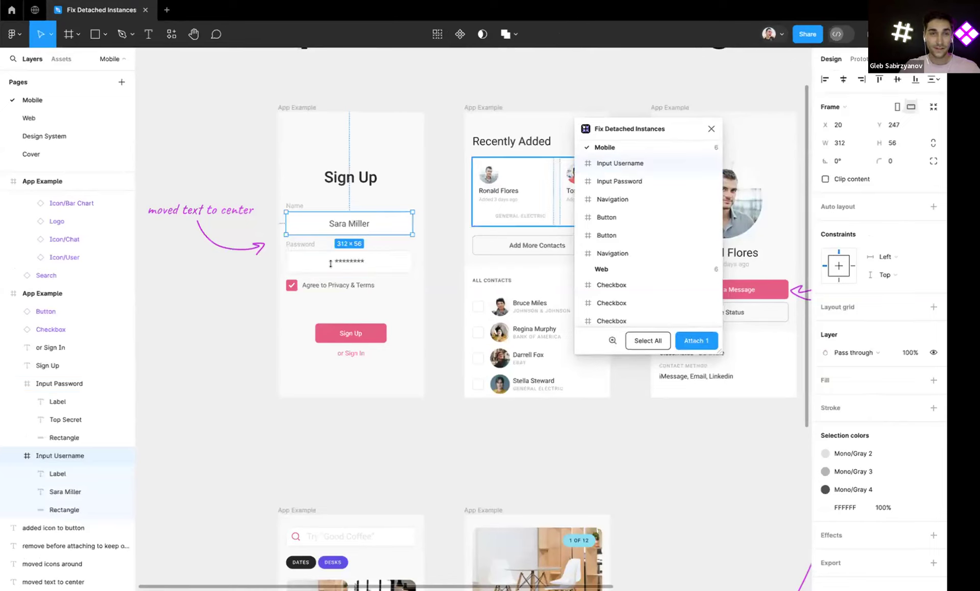
Select the Input Username and Input Password entries and reattach both with Attach 2
{"action": "left_click", "coordinate": [620, 181]}
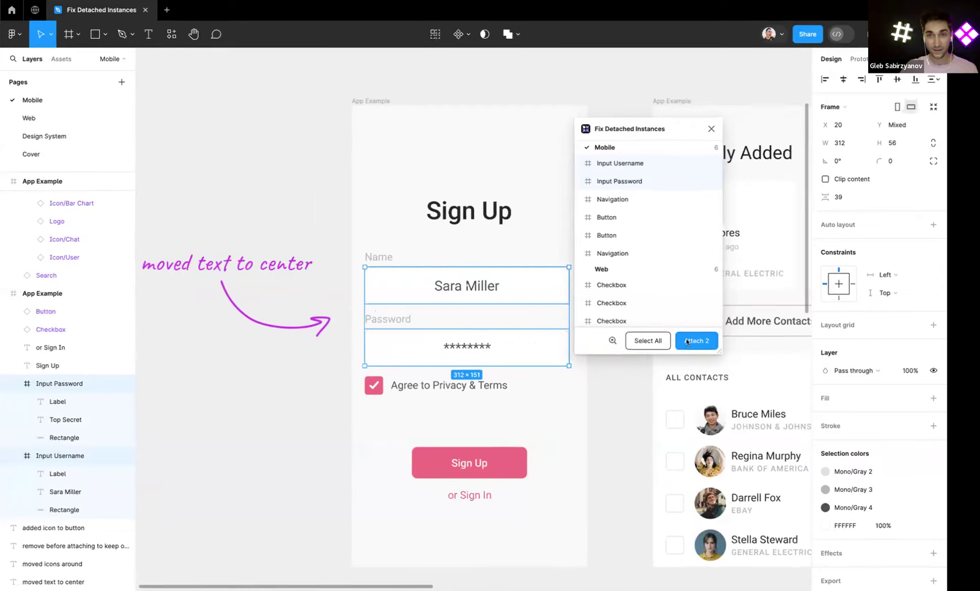
{"action": "left_click", "coordinate": [697, 341]}
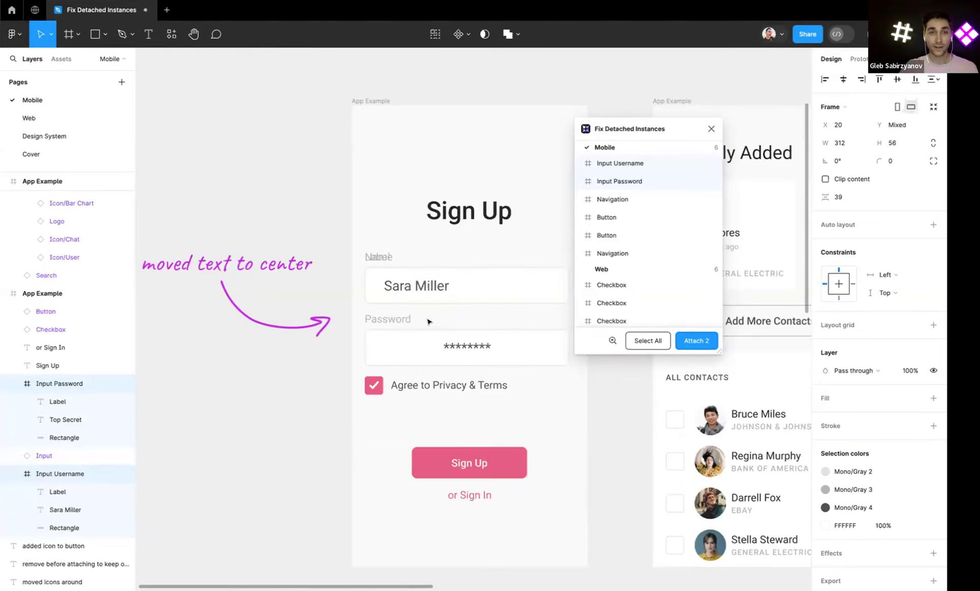
{"action": "left_click", "coordinate": [696, 340]}
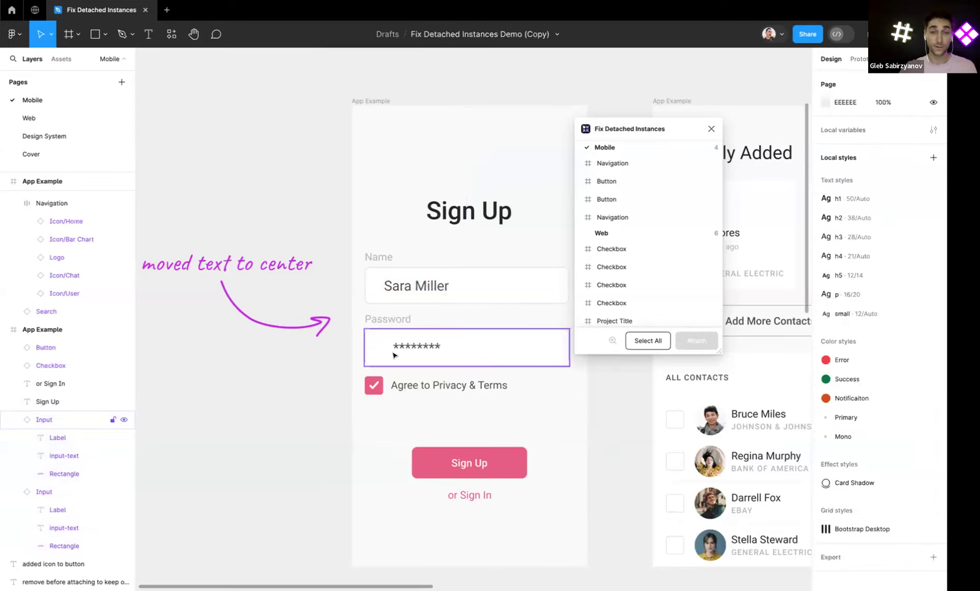
{"action": "mouse_move", "coordinate": [267, 278]}
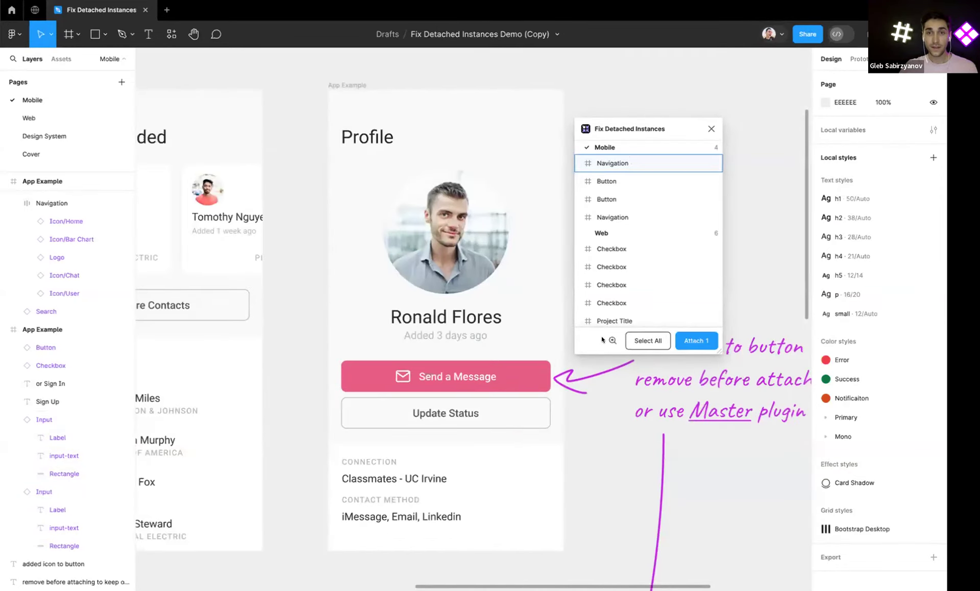
Select the Navigation entry on the workspace listing screen and reattach it with Attach 1
{"action": "left_click", "coordinate": [612, 162]}
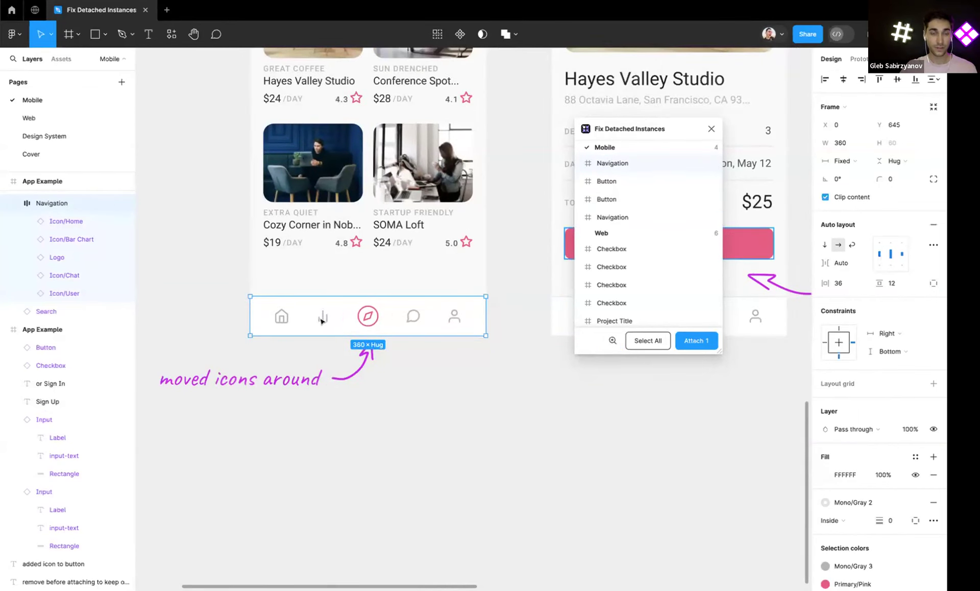
{"action": "left_click", "coordinate": [322, 317]}
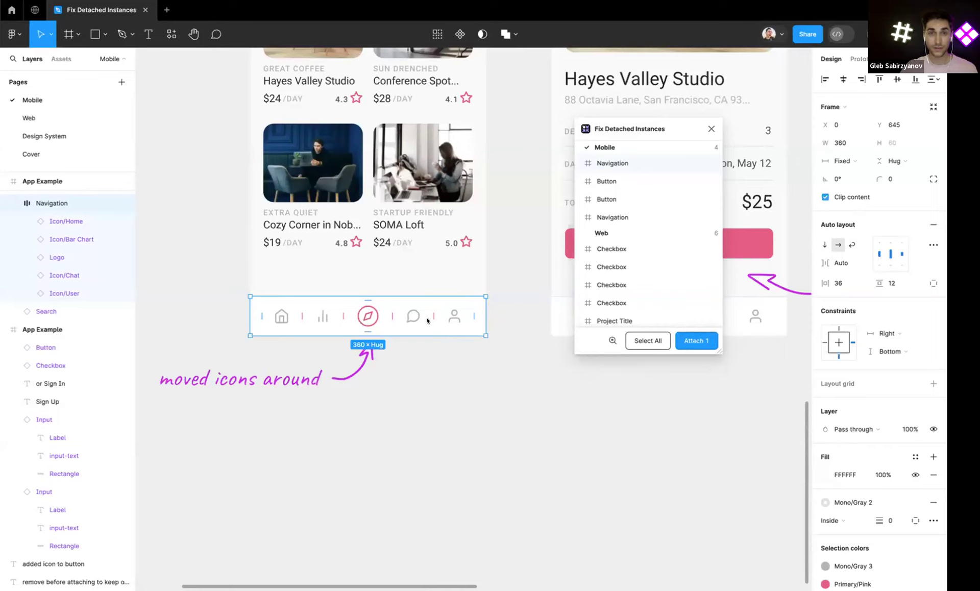
{"action": "left_click", "coordinate": [696, 340]}
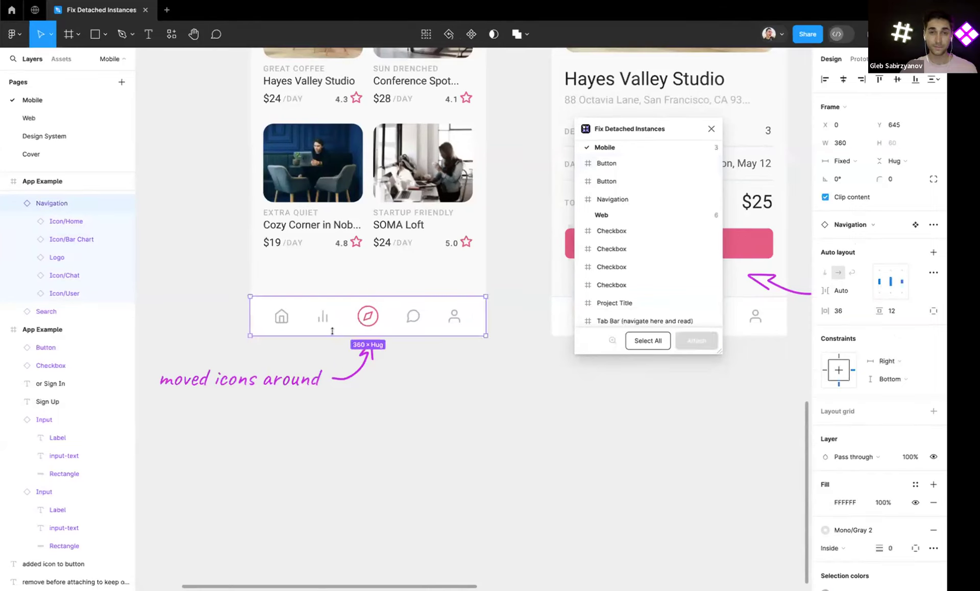
{"action": "mouse_move", "coordinate": [420, 330]}
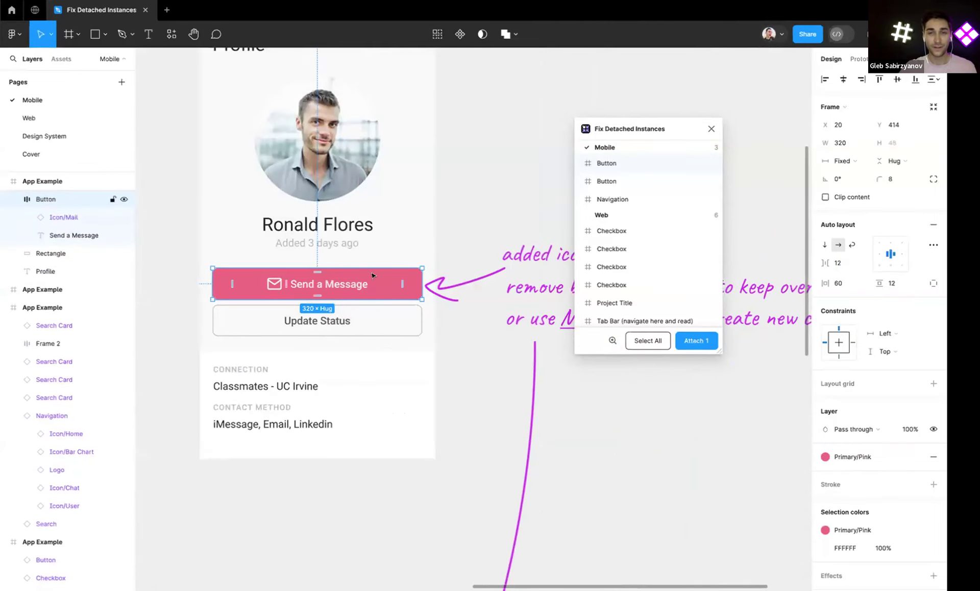
{"action": "mouse_move", "coordinate": [298, 296]}
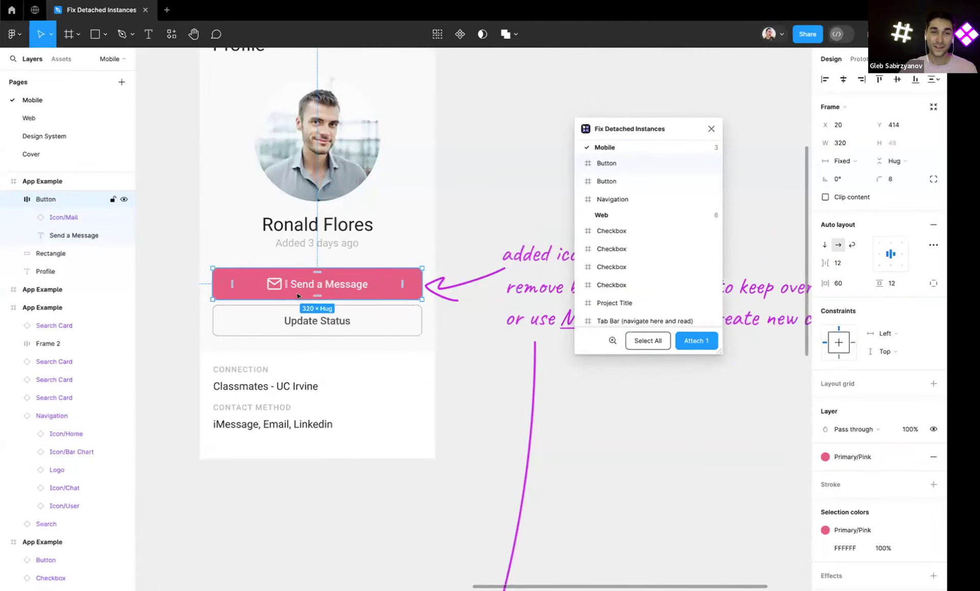
{"action": "mouse_move", "coordinate": [277, 287]}
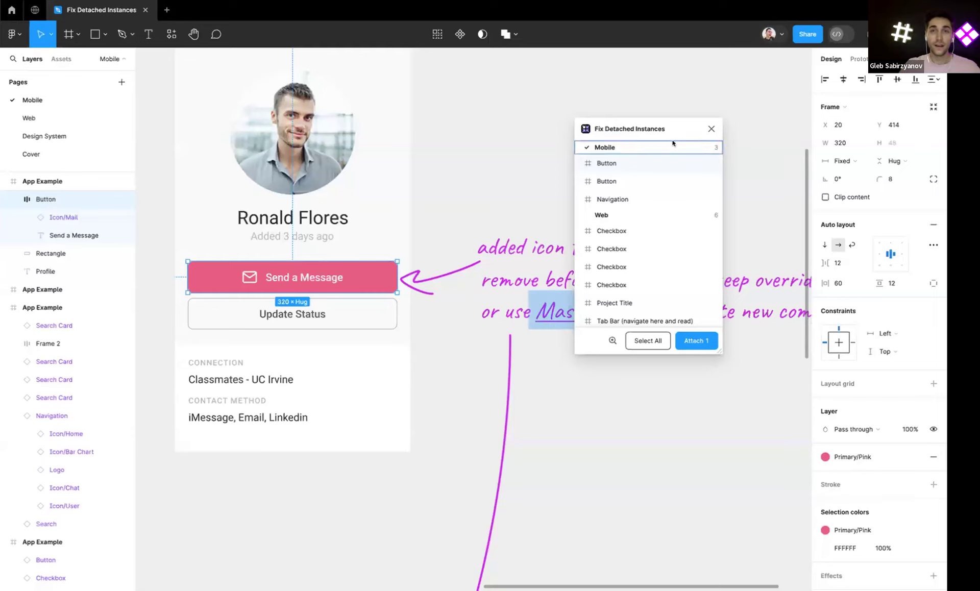
Close the Fix Detached Instances plugin window, leaving the Send a Message button in view
{"action": "left_click", "coordinate": [711, 128]}
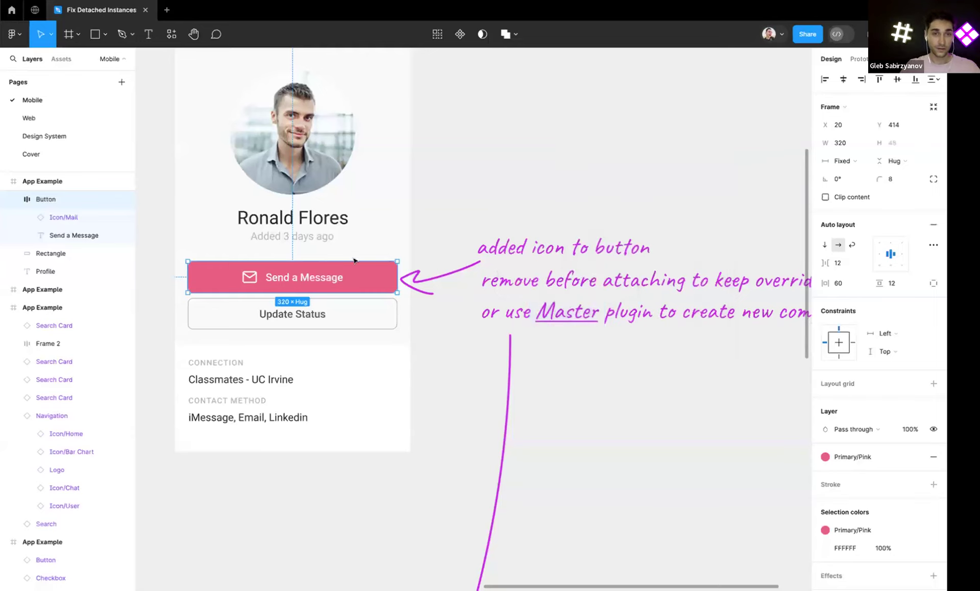
Run Master's Create Component from Objects on the Send a Message button with its mail icon
{"action": "left_click", "coordinate": [172, 33]}
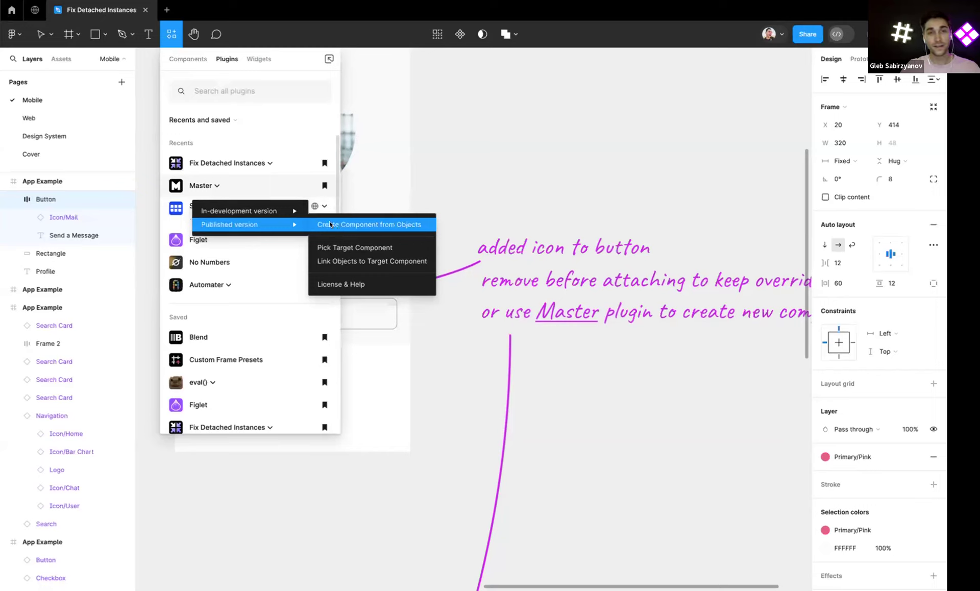
{"action": "mouse_move", "coordinate": [346, 224]}
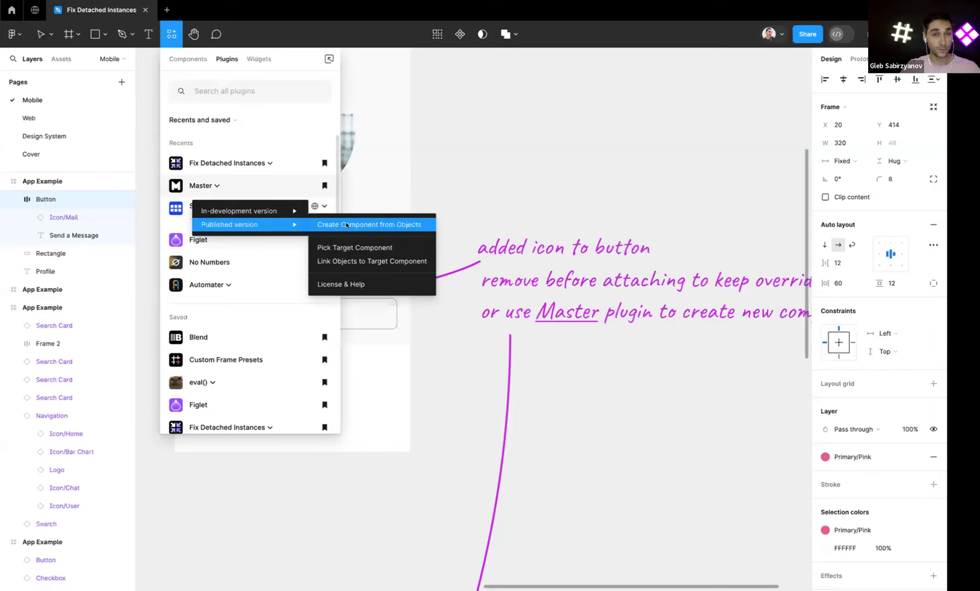
{"action": "left_click", "coordinate": [370, 225]}
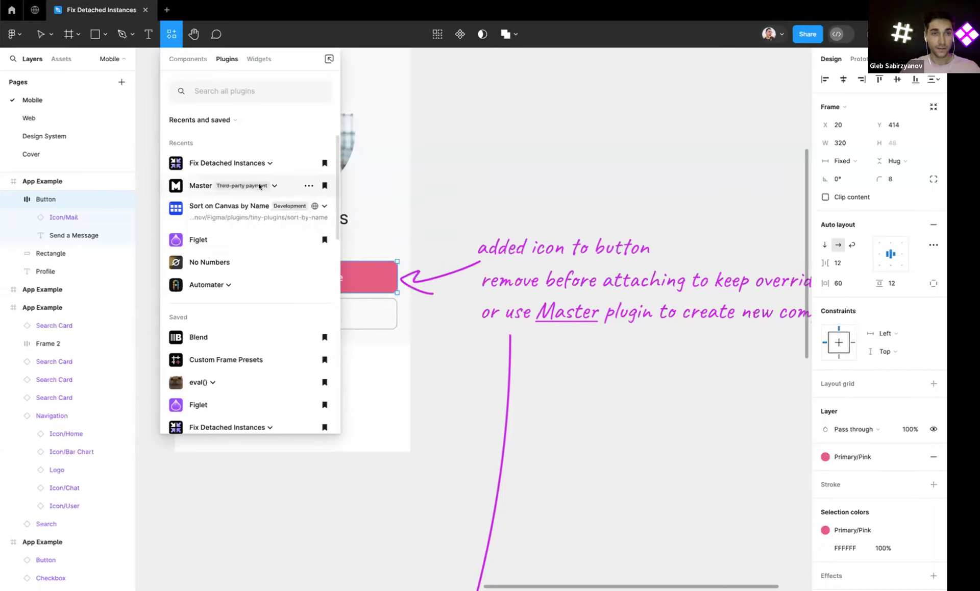
{"action": "left_click", "coordinate": [216, 185]}
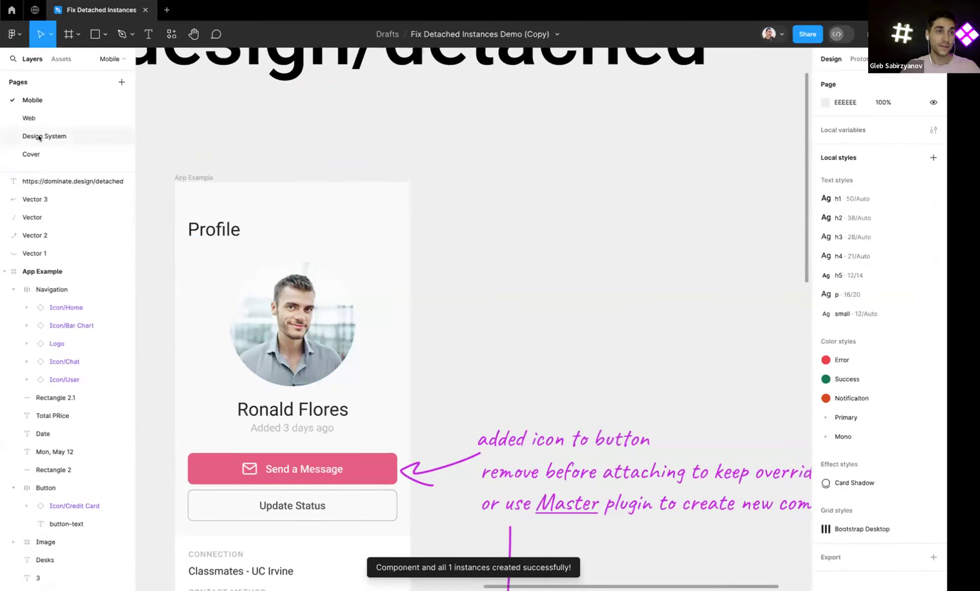
Zoom out to show all five Mobile app screens with their notes and the dominate.design link
{"action": "left_click", "coordinate": [45, 135]}
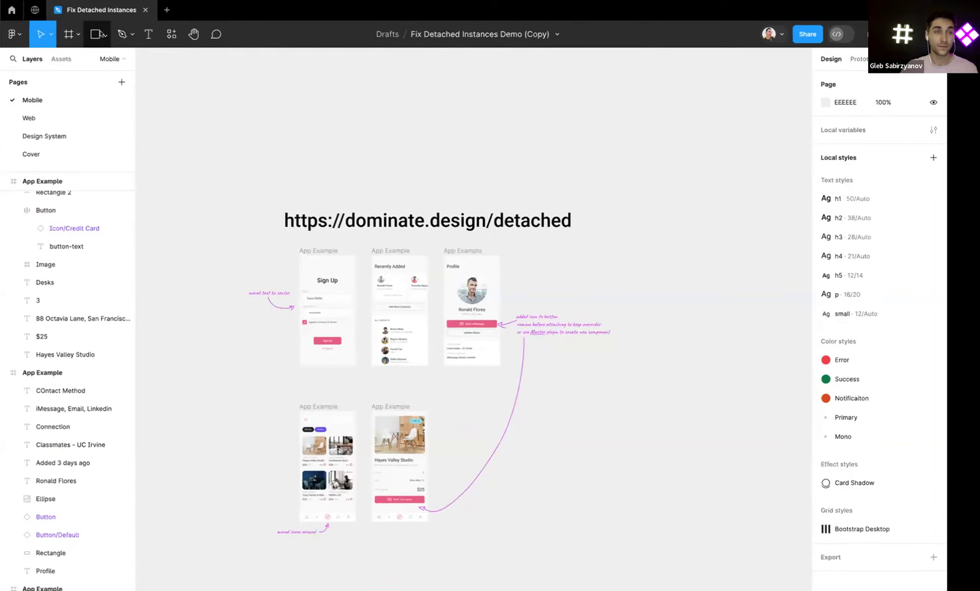
Relaunch the published Fix Detached Instances plugin and rescan the file
{"action": "left_click", "coordinate": [172, 33]}
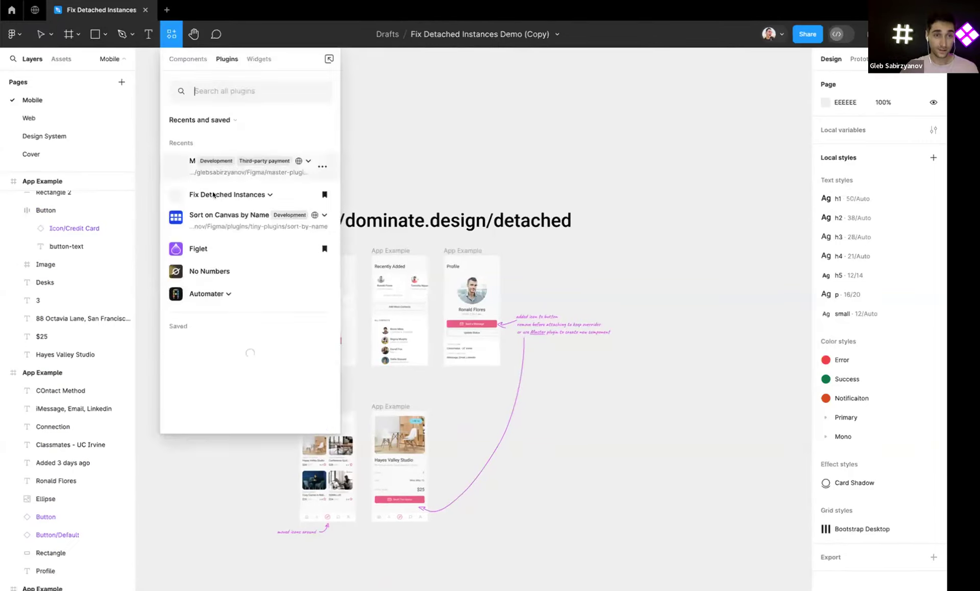
{"action": "left_click", "coordinate": [302, 161]}
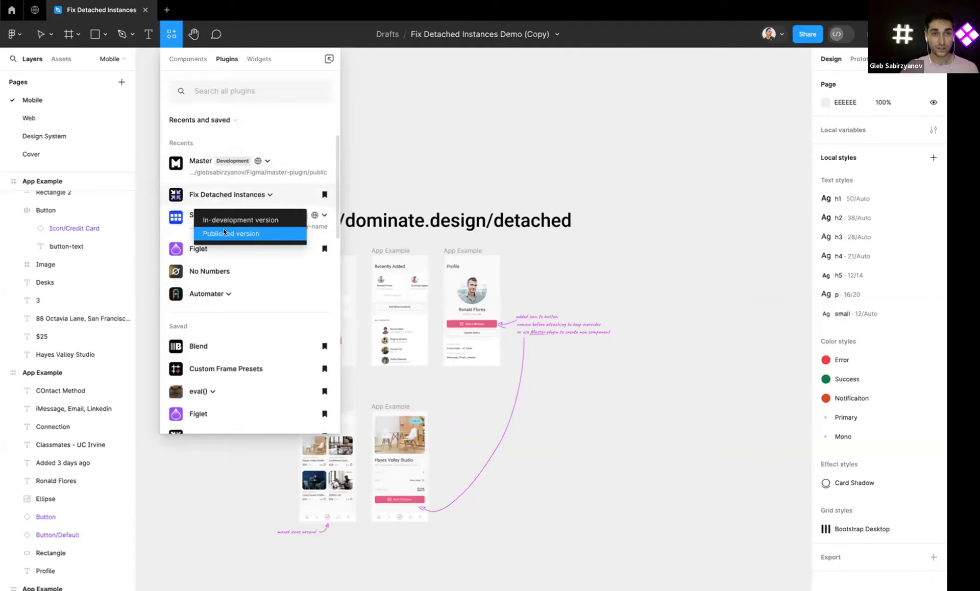
{"action": "left_click", "coordinate": [231, 233]}
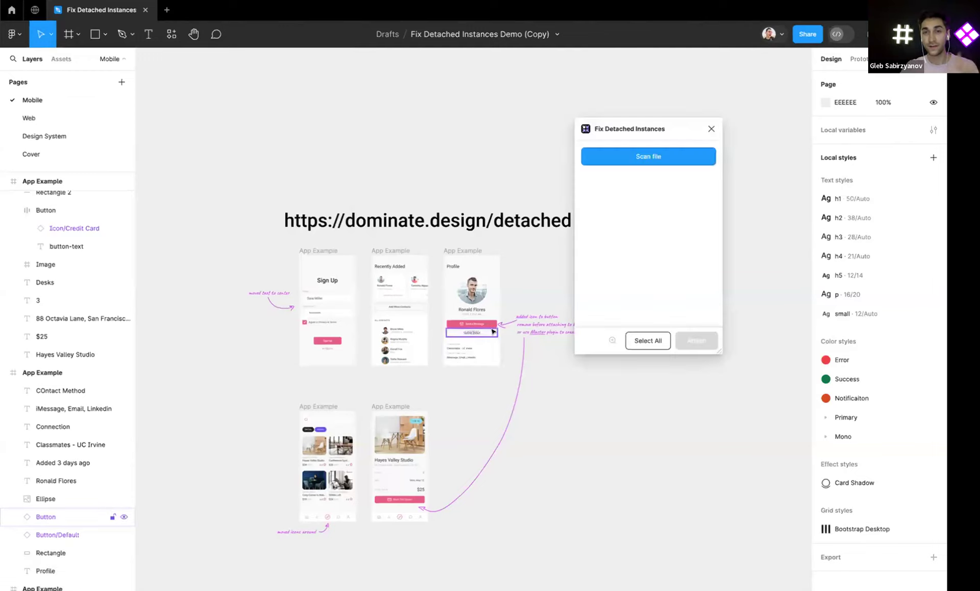
{"action": "left_click", "coordinate": [649, 156]}
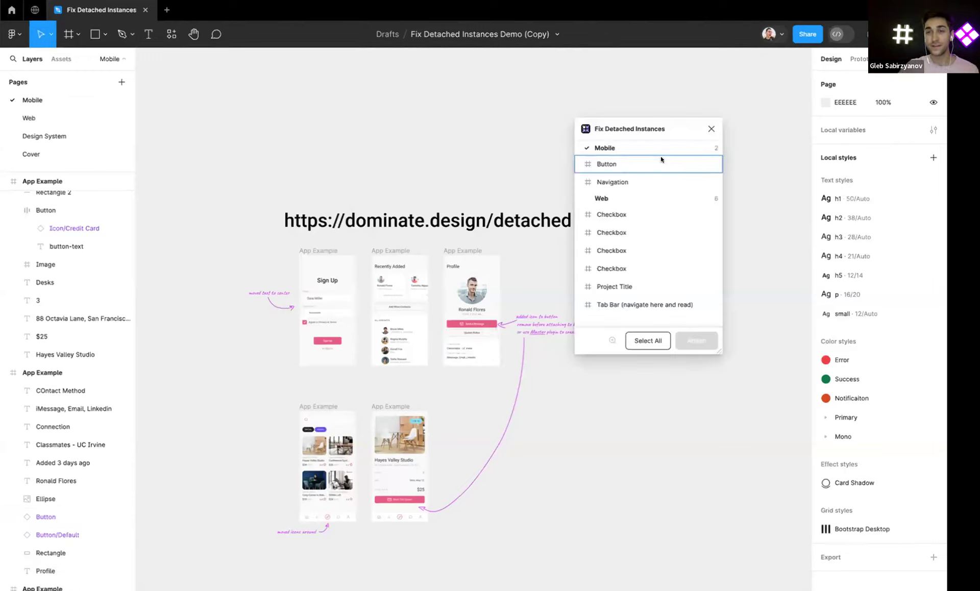
Select a detached Checkbox entry on the Web page and jump to it on the canvas
{"action": "left_click", "coordinate": [611, 214]}
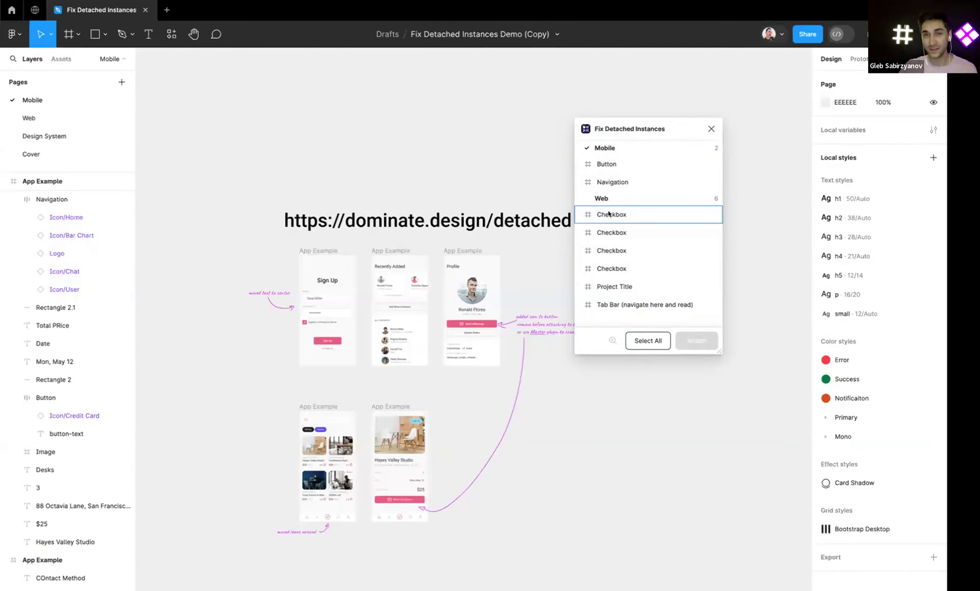
{"action": "left_click", "coordinate": [615, 286]}
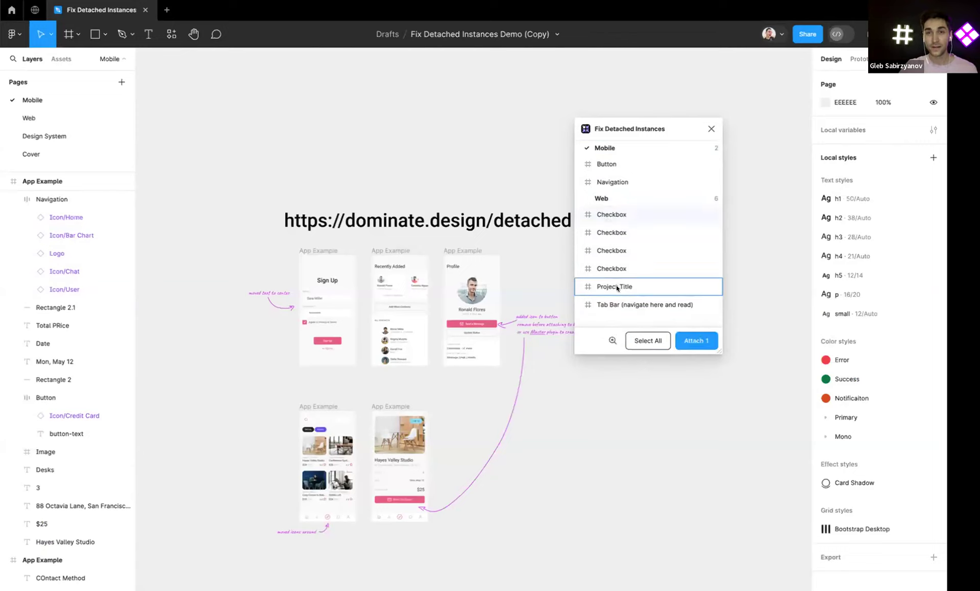
{"action": "left_click", "coordinate": [615, 286]}
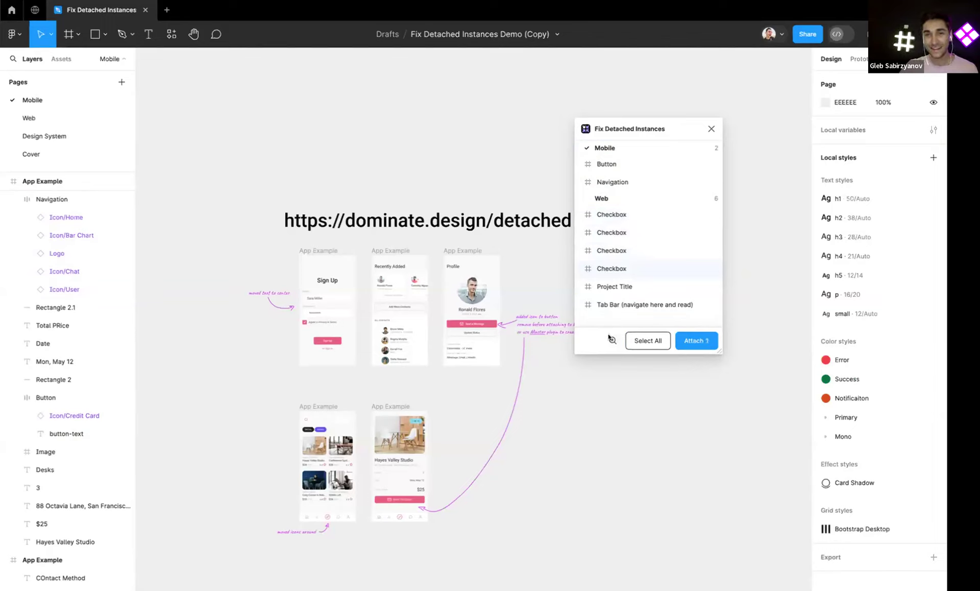
{"action": "left_click", "coordinate": [29, 118]}
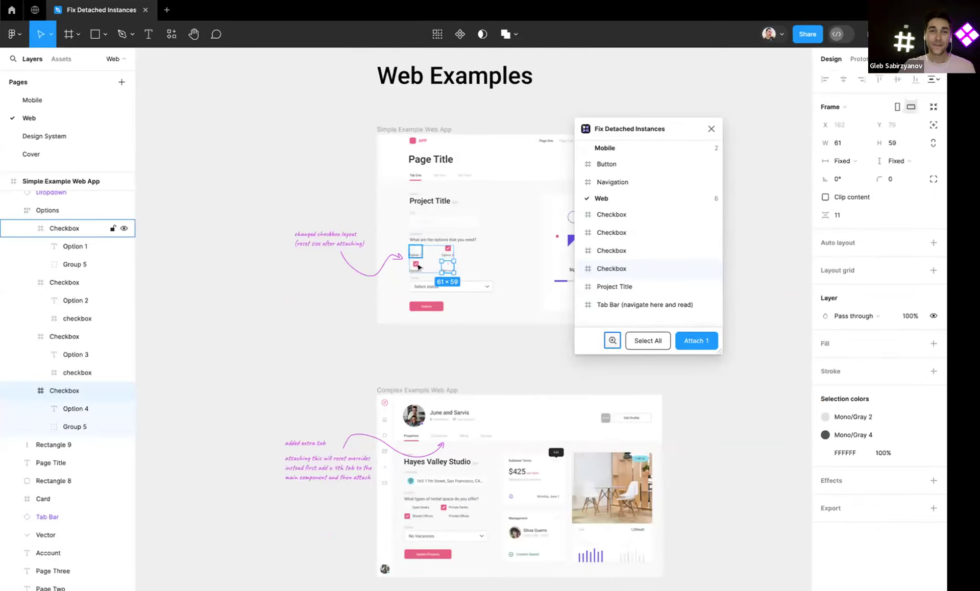
Scroll to the Complex Example Web App and select its detached Tab Bar entry
{"action": "scroll", "scroll_direction": "down", "scroll_amount": 3}
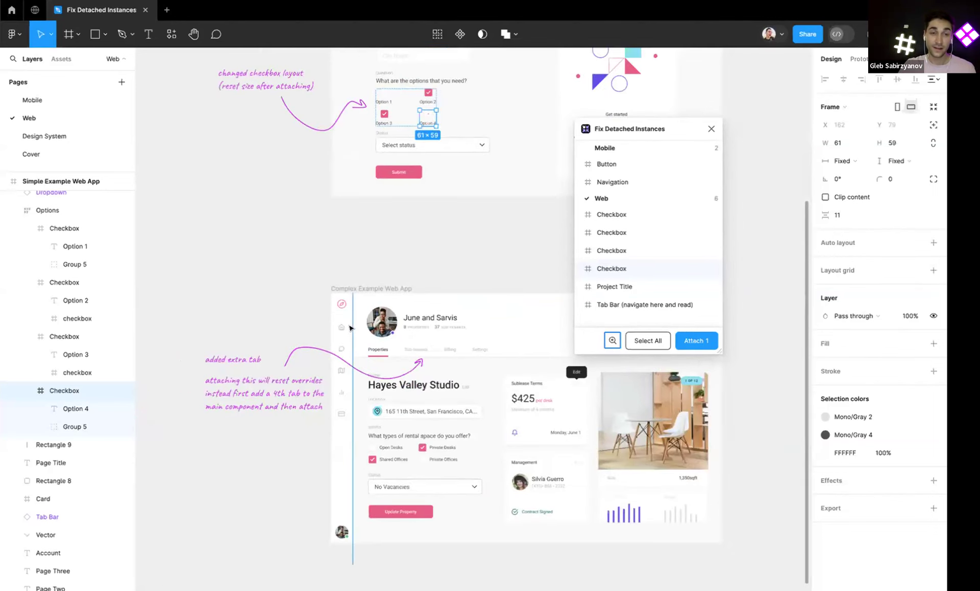
{"action": "mouse_move", "coordinate": [433, 249]}
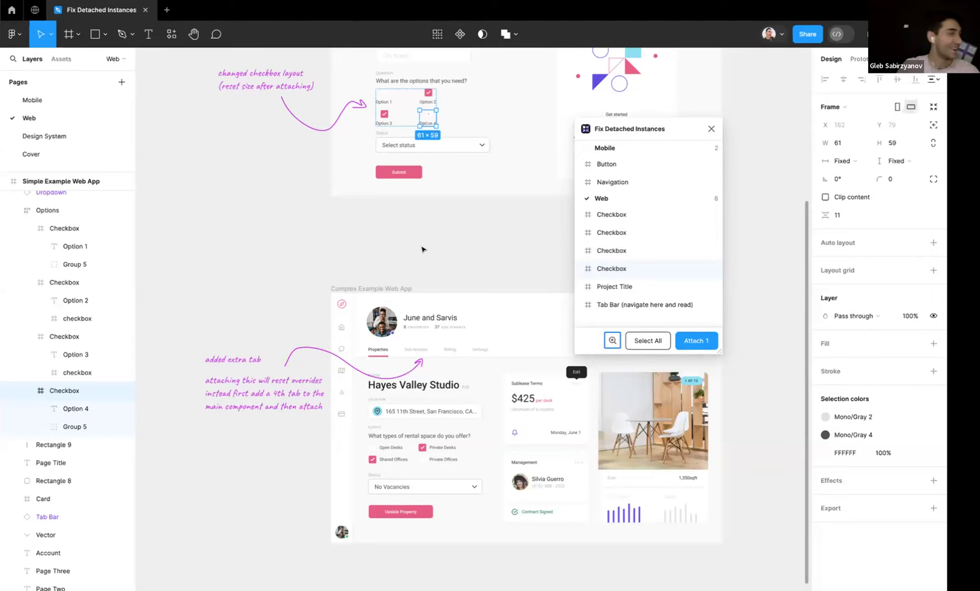
{"action": "mouse_move", "coordinate": [499, 253]}
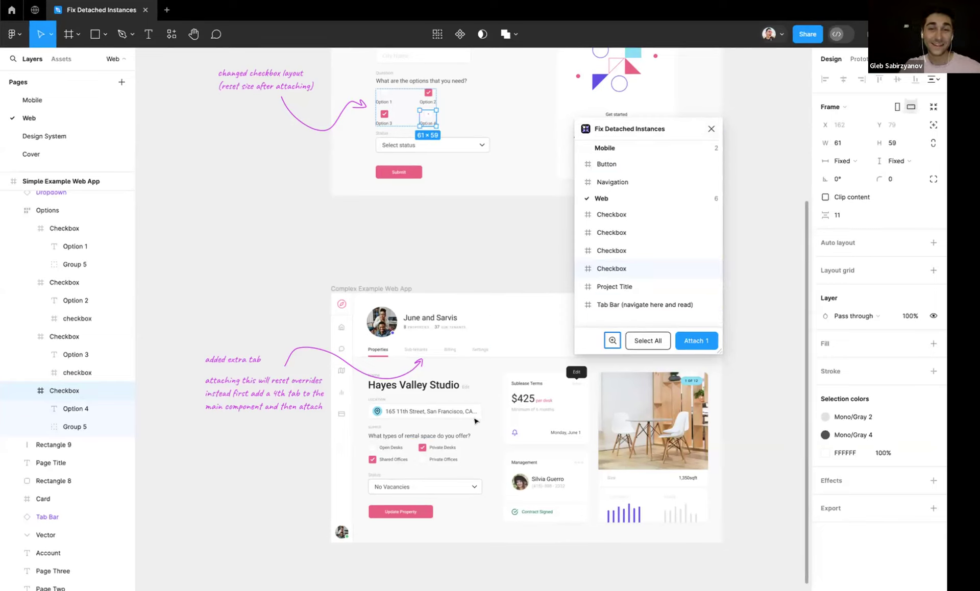
{"action": "mouse_move", "coordinate": [646, 250]}
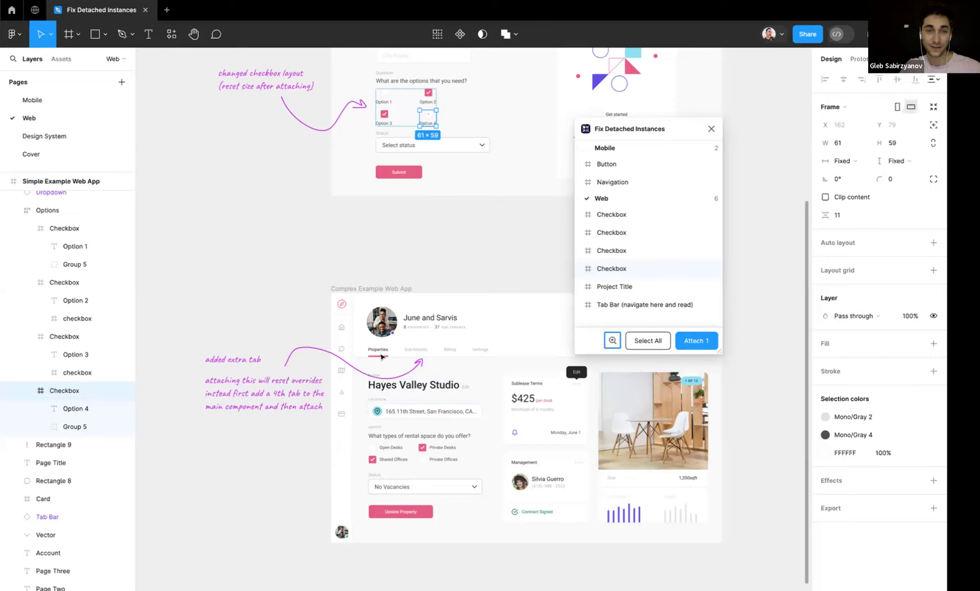
{"action": "left_click", "coordinate": [646, 305]}
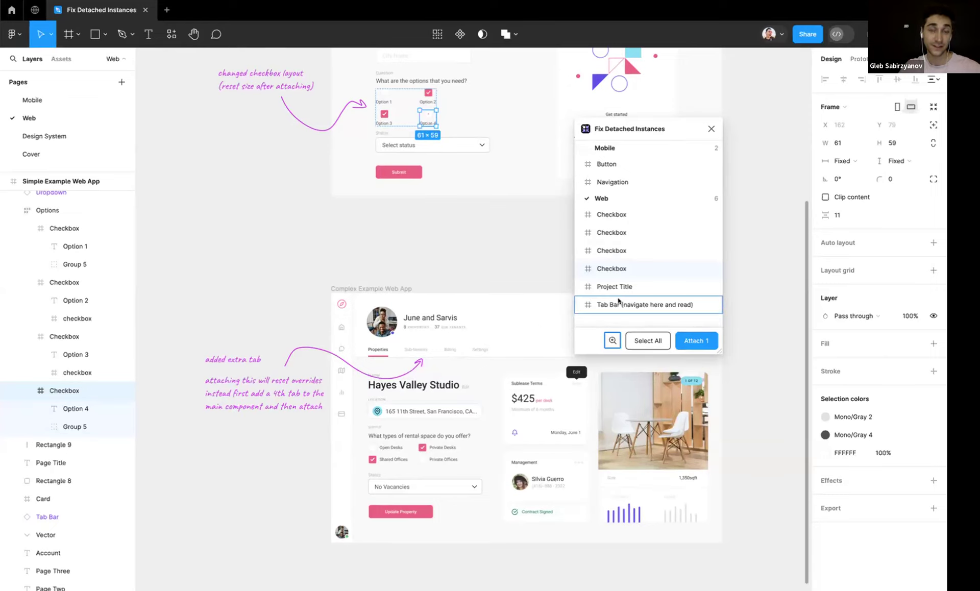